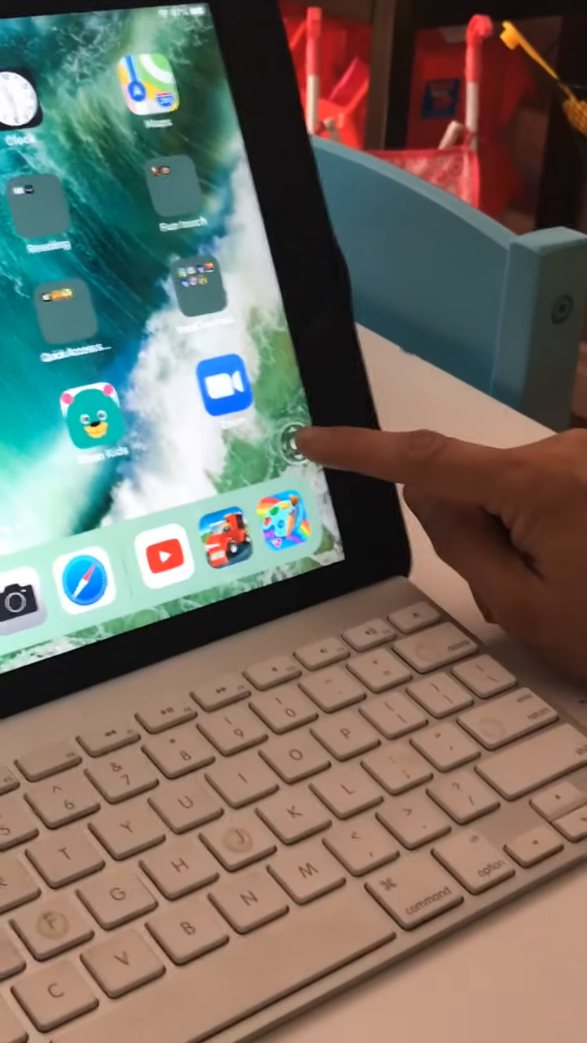
Step: Open the floating Zoom Controller's menu to magnify the home screen
left_click(294, 444)
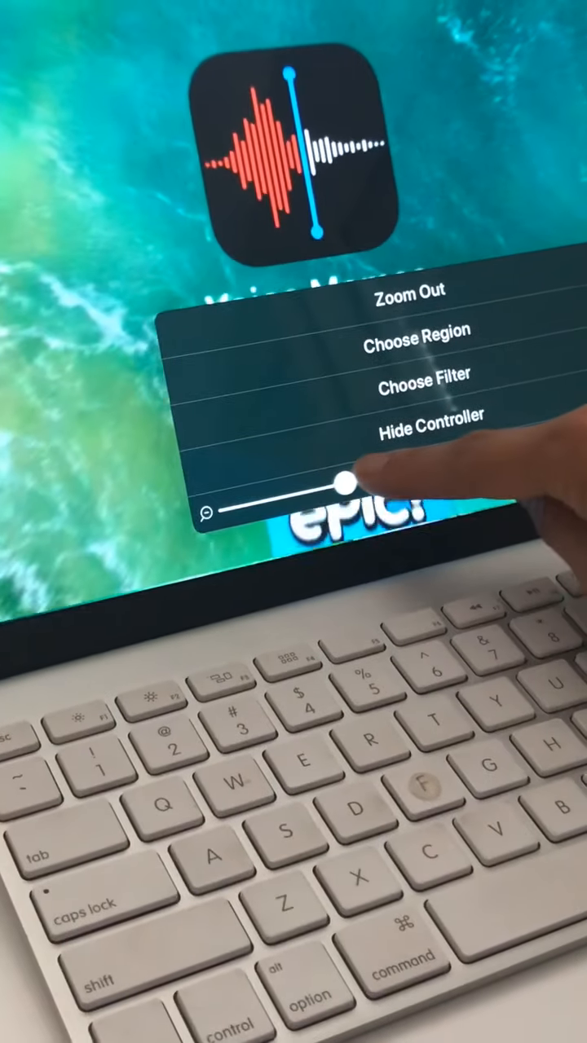
Step: Drag the zoom slider right to near-maximum magnification over the Voice Memos icon
left_click_drag(346, 502, 489, 481)
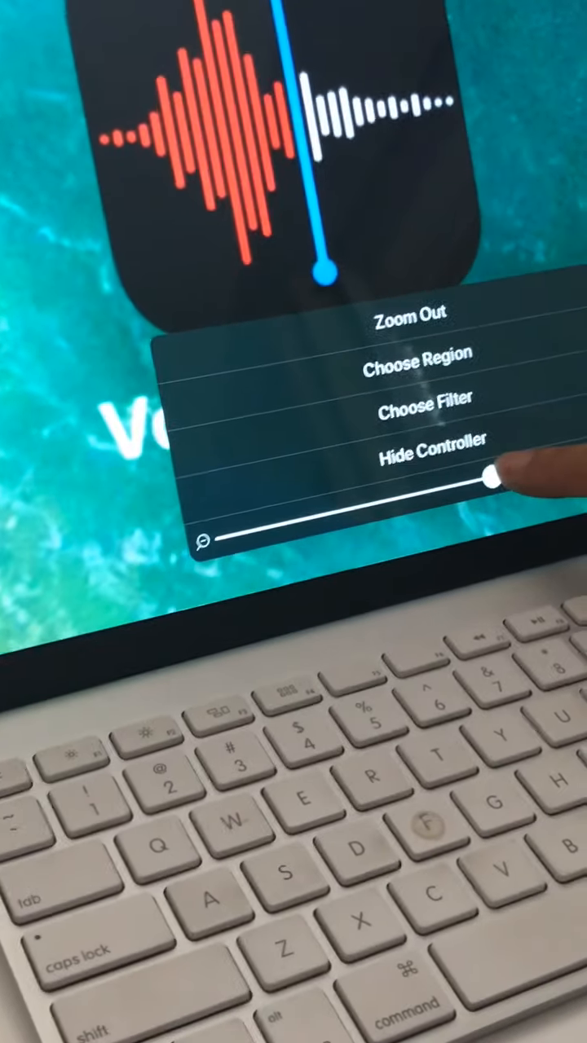